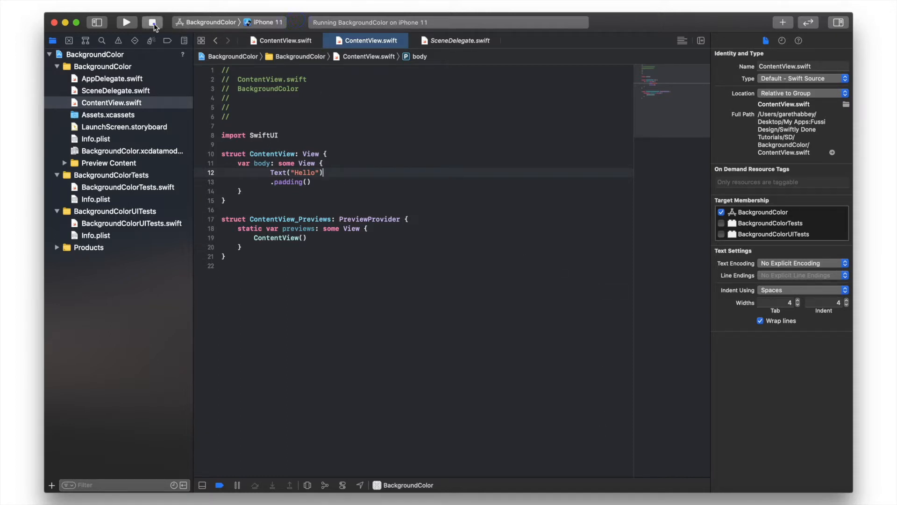
# Give the Hello text a .font(.largeTitle) modifier.
pyautogui.click(126, 22)
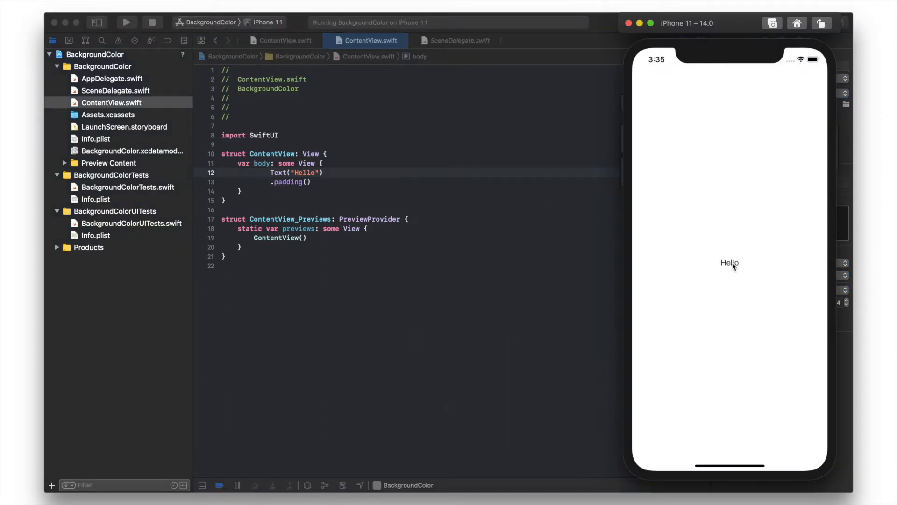
pyautogui.moveTo(450, 188)
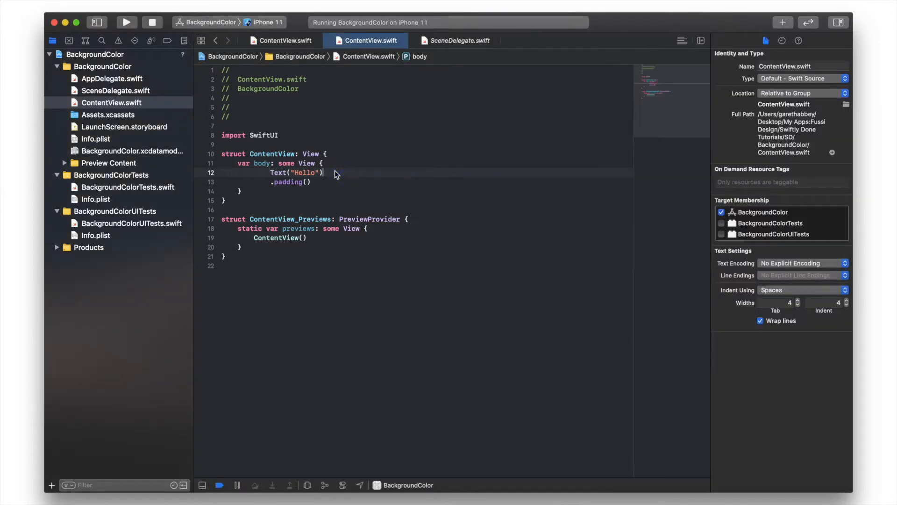
pyautogui.write('.')
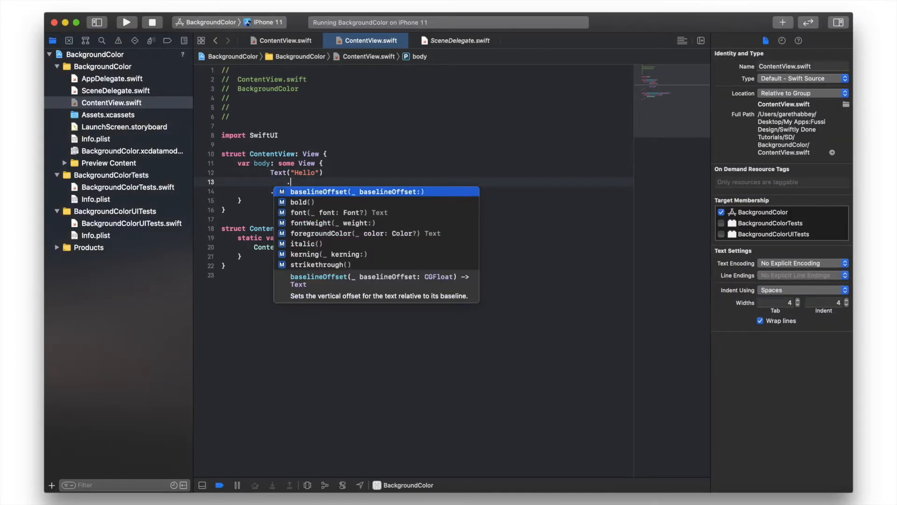
pyautogui.write('font')
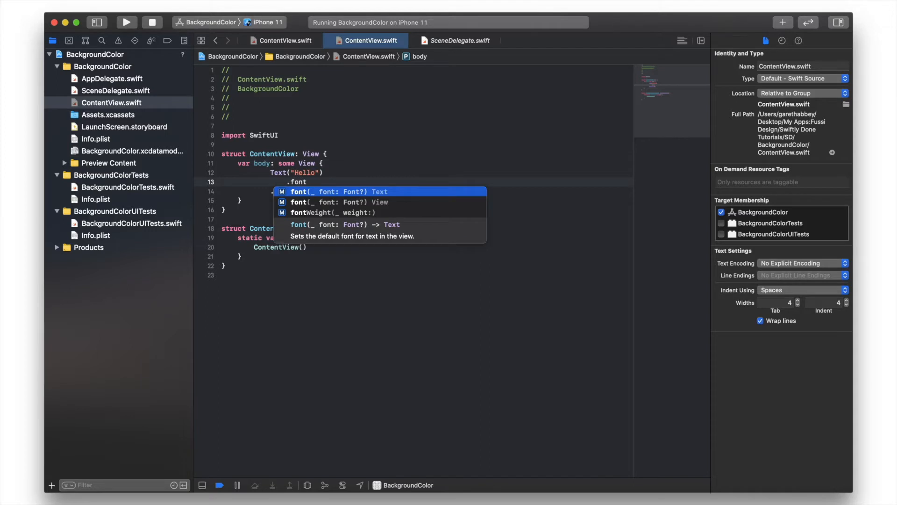
pyautogui.write('(.largeTitle')
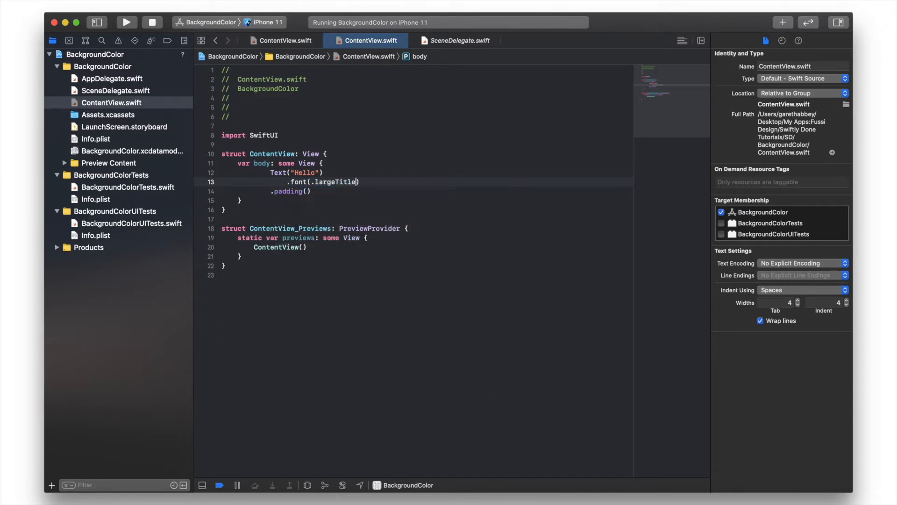
# Stop and relaunch the app so the simulator shows the larger Hello.
pyautogui.click(126, 22)
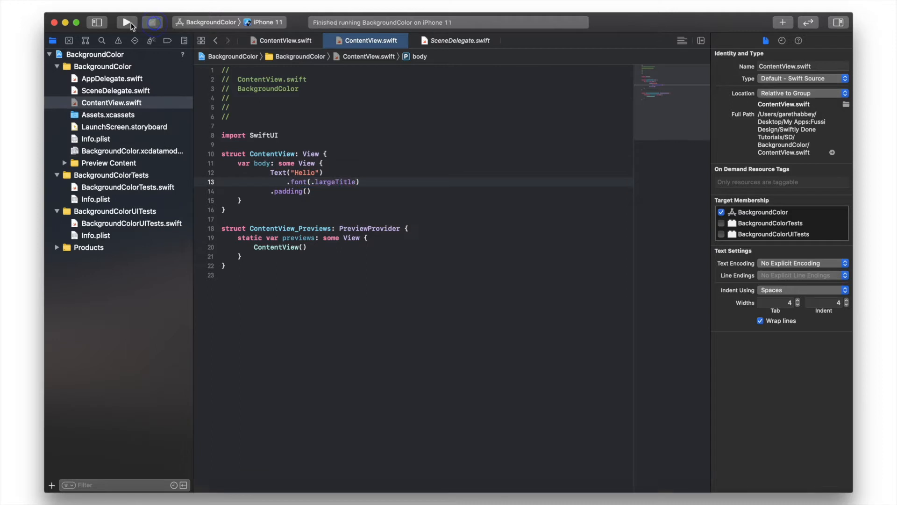
pyautogui.click(127, 22)
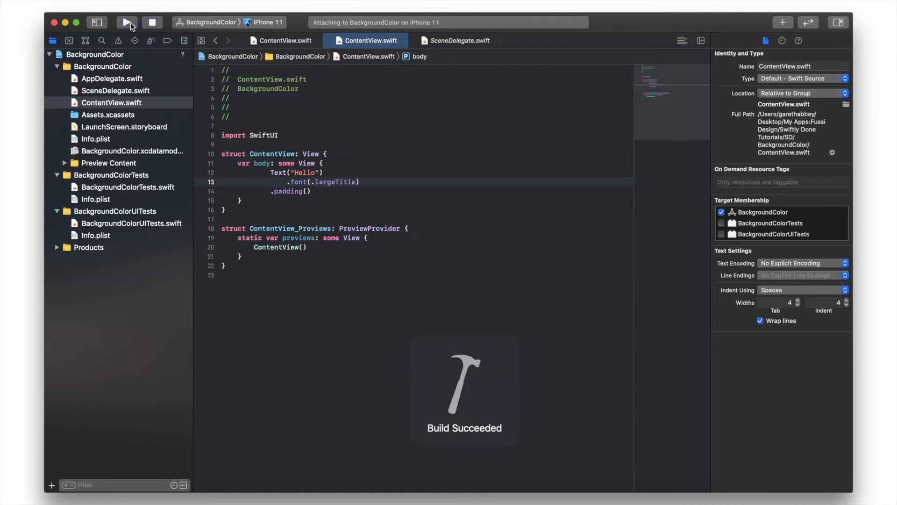
pyautogui.click(126, 23)
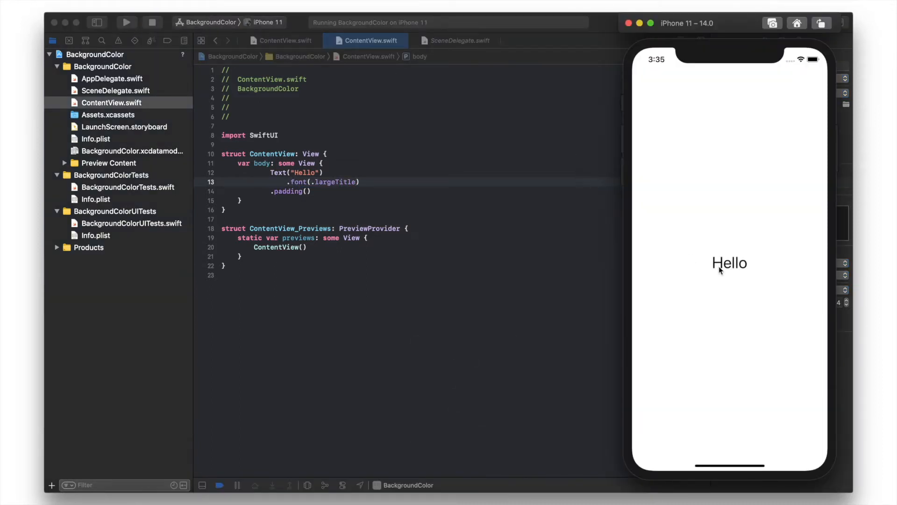
pyautogui.moveTo(450, 190)
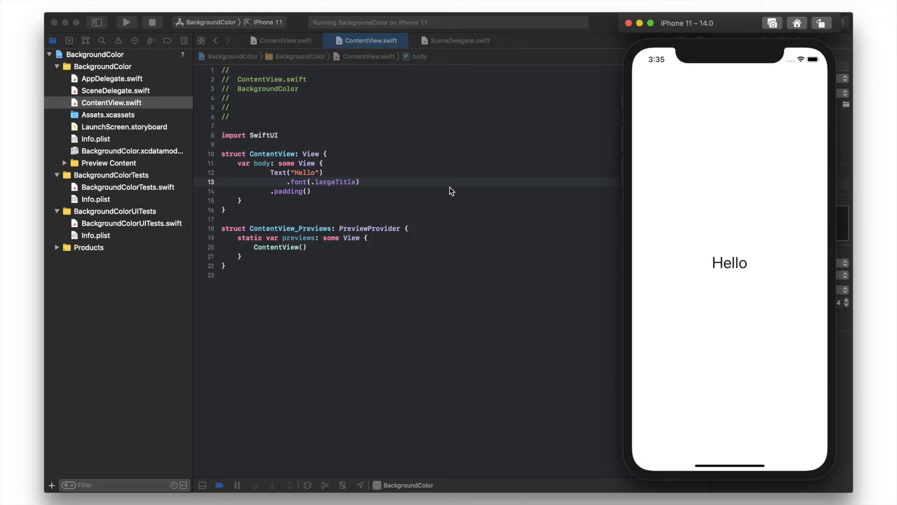
pyautogui.moveTo(700, 212)
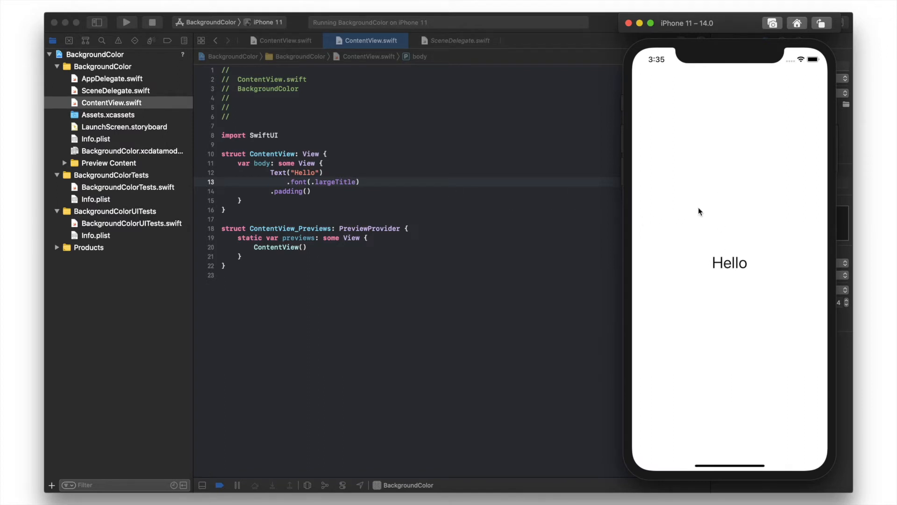
pyautogui.moveTo(682, 212)
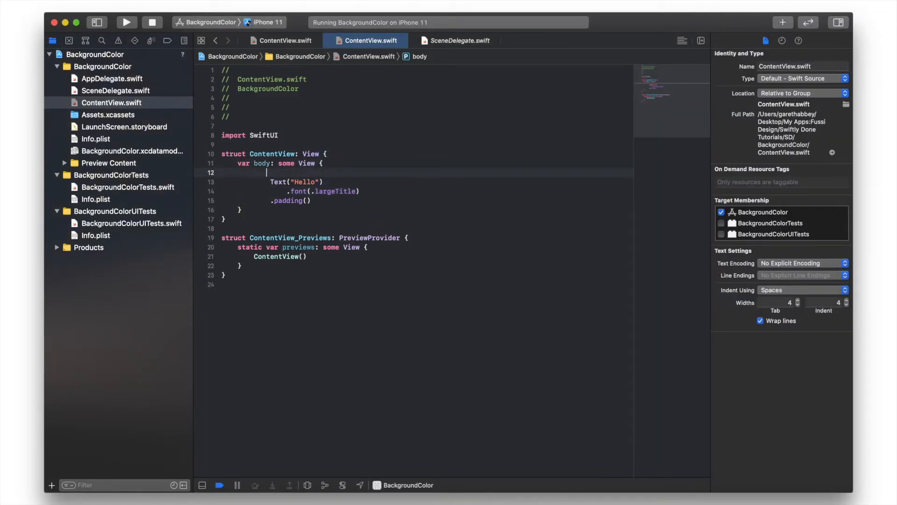
# Add a Color(.blue) view above Text("Hello") and relaunch to see the blue area.
pyautogui.write('Color(.')
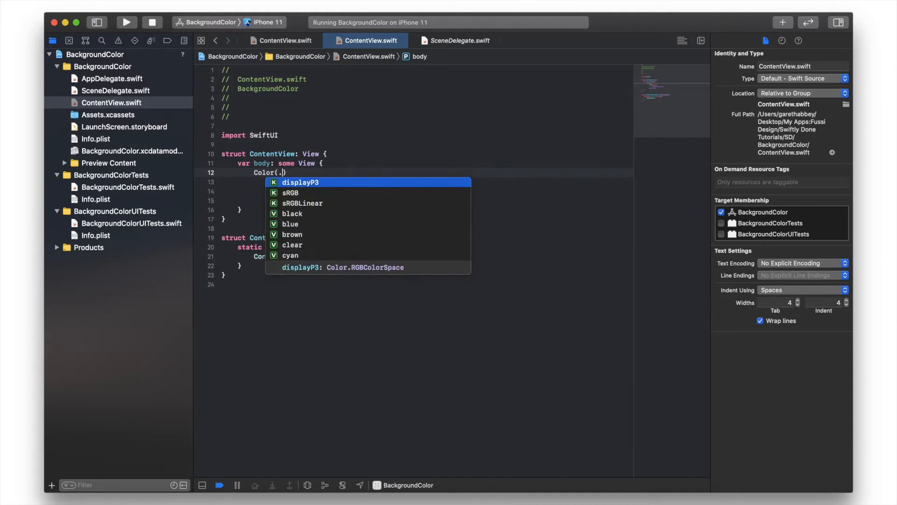
pyautogui.write('blue')
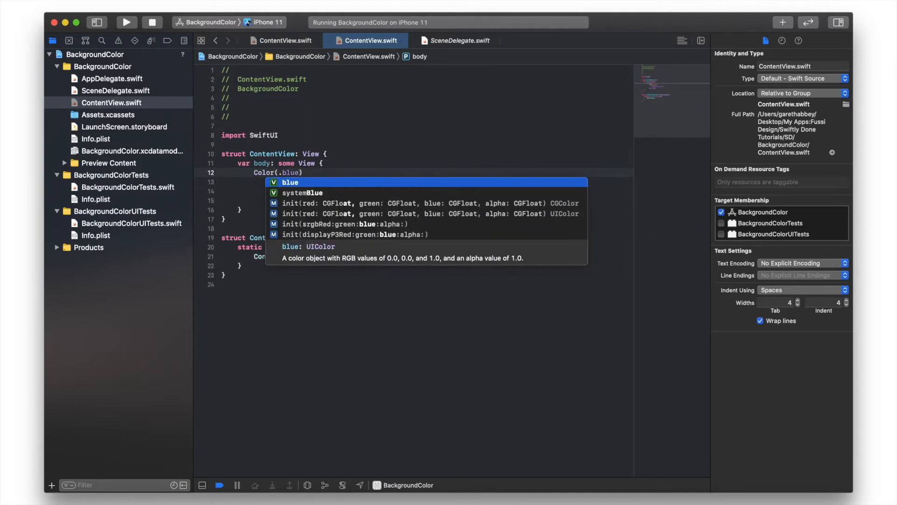
pyautogui.click(152, 23)
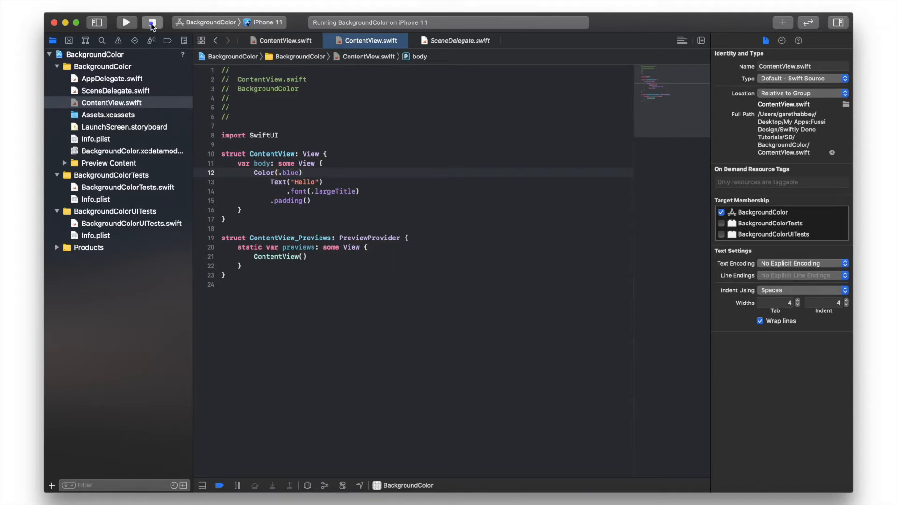
pyautogui.click(152, 22)
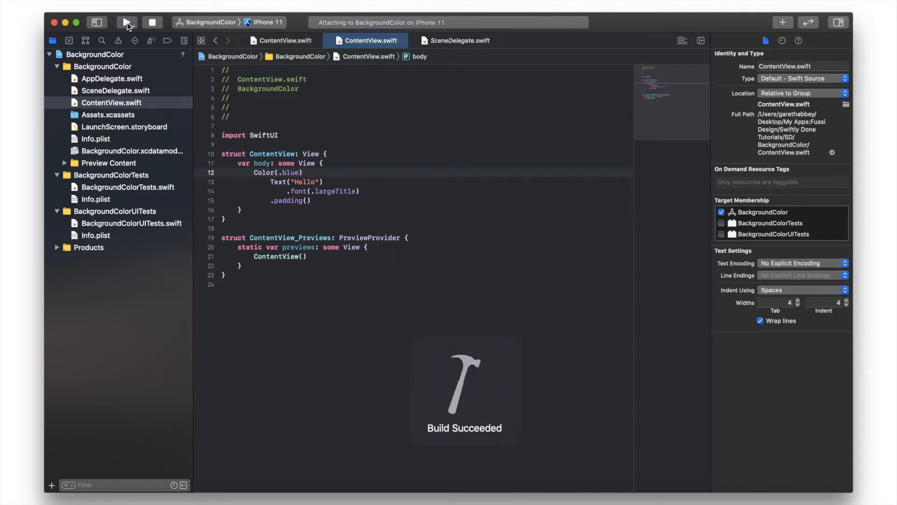
pyautogui.click(126, 22)
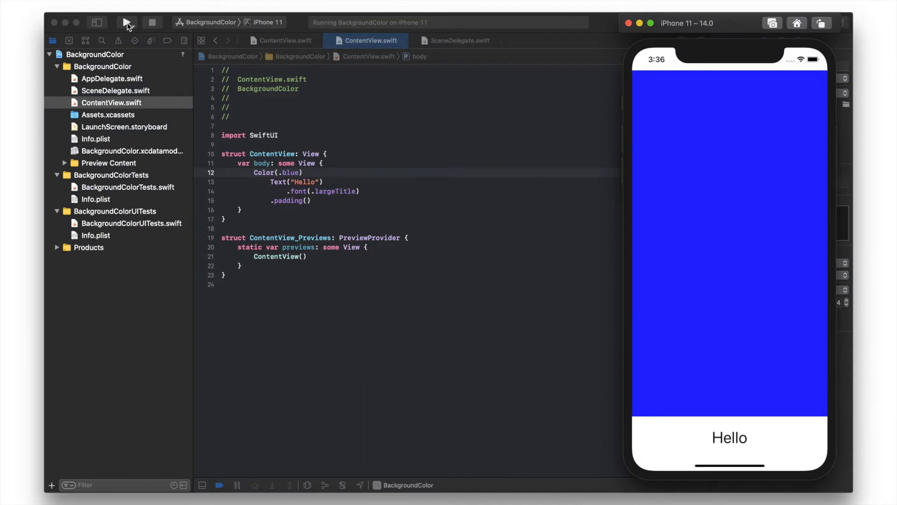
pyautogui.moveTo(727, 426)
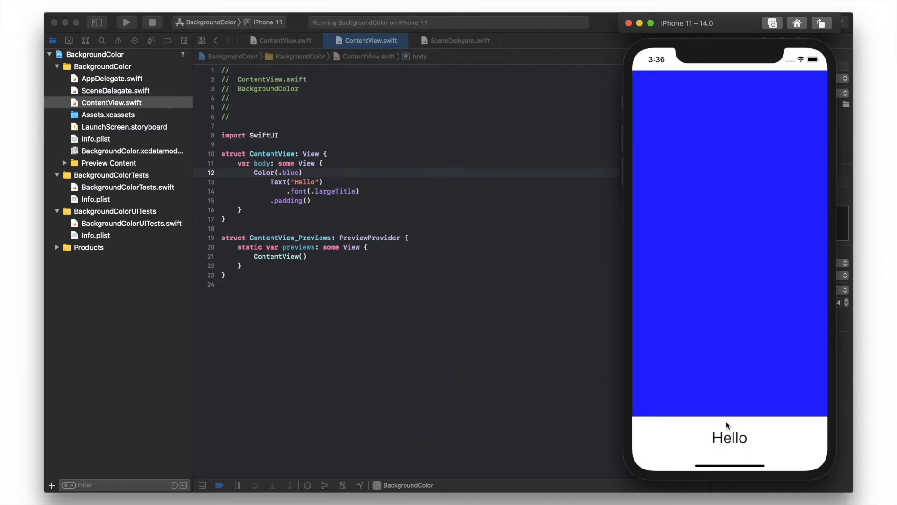
pyautogui.moveTo(730, 441)
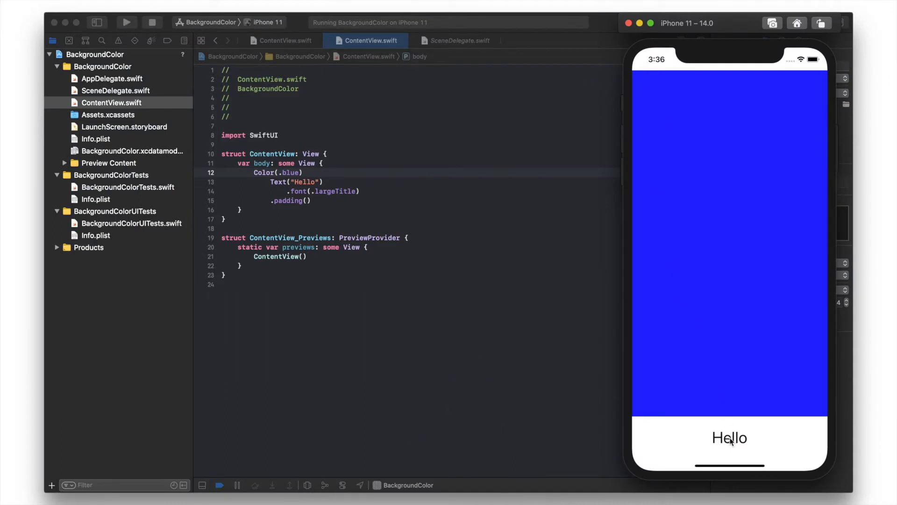
pyautogui.moveTo(767, 321)
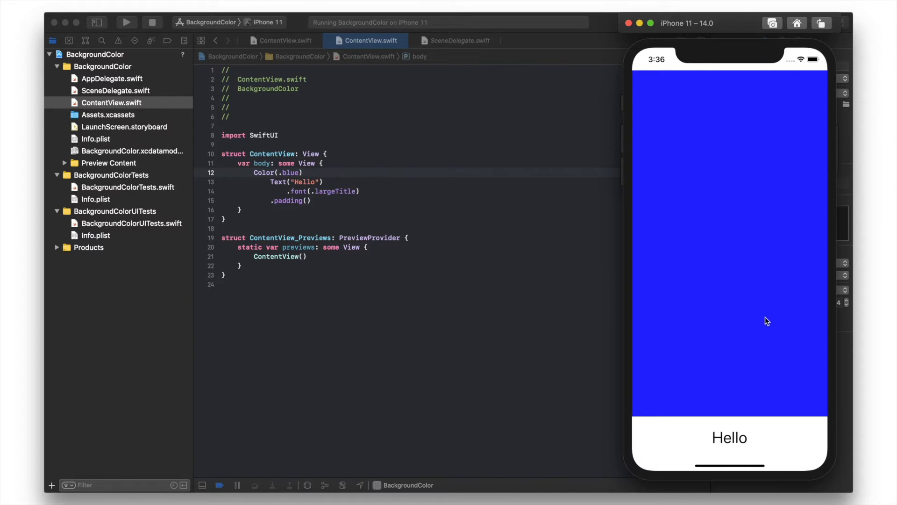
pyautogui.moveTo(731, 302)
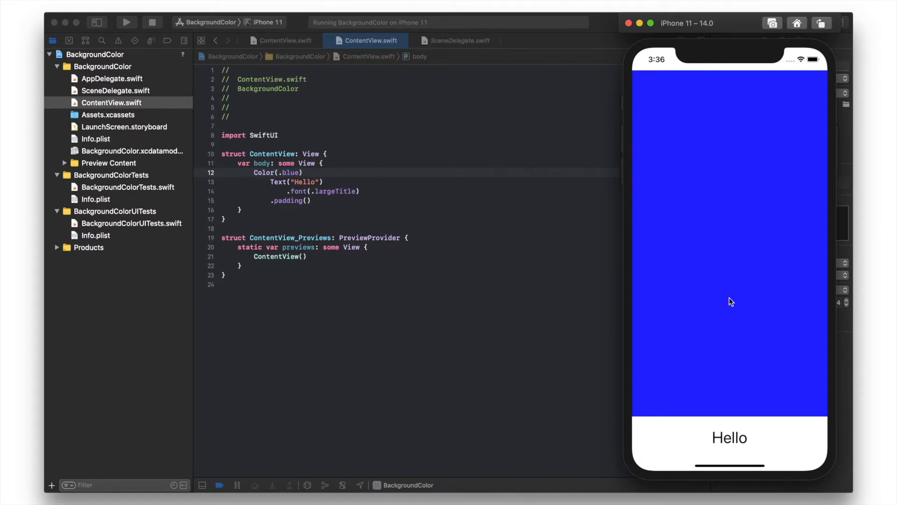
pyautogui.moveTo(714, 324)
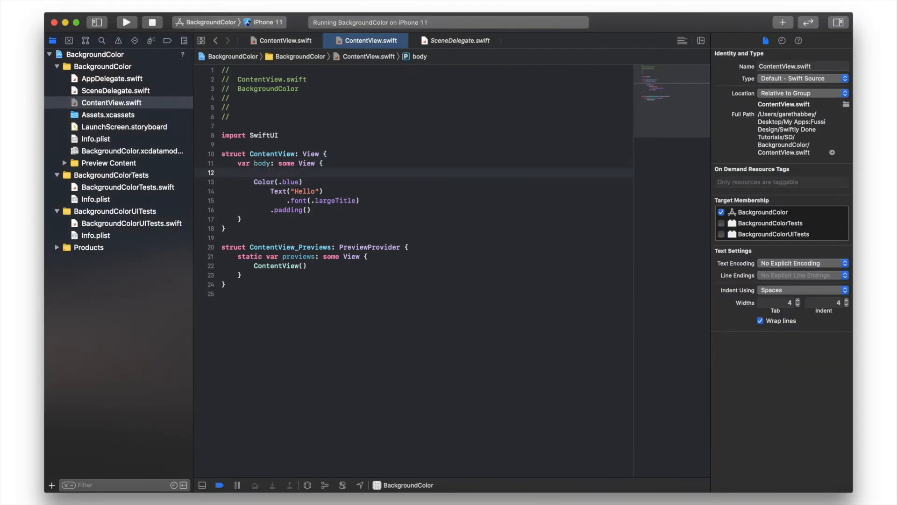
# Wrap the colour and Hello text in a ZStack and relaunch, centring Hello on blue.
pyautogui.write('ZStack {')
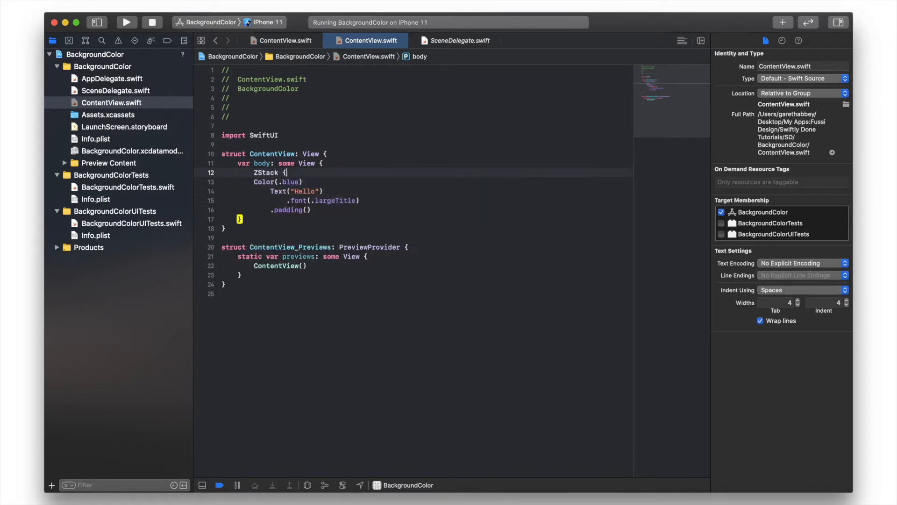
pyautogui.press('return')
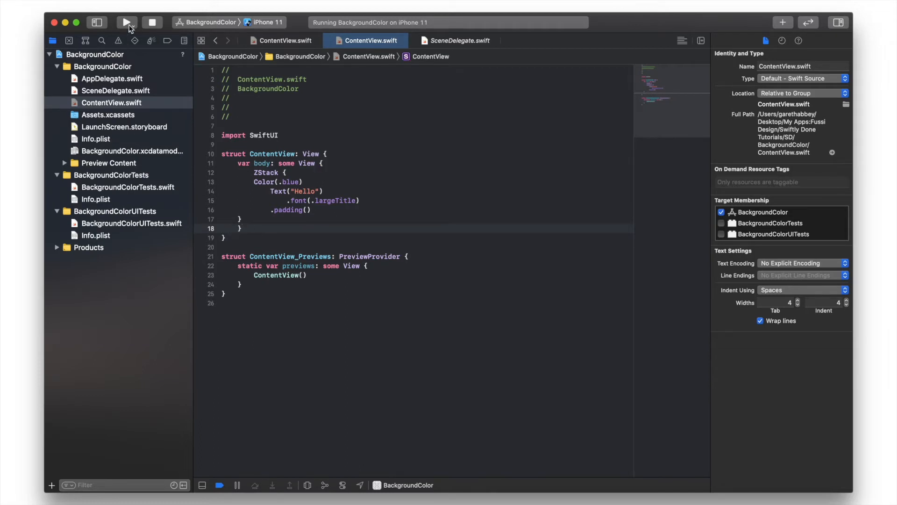
pyautogui.click(126, 22)
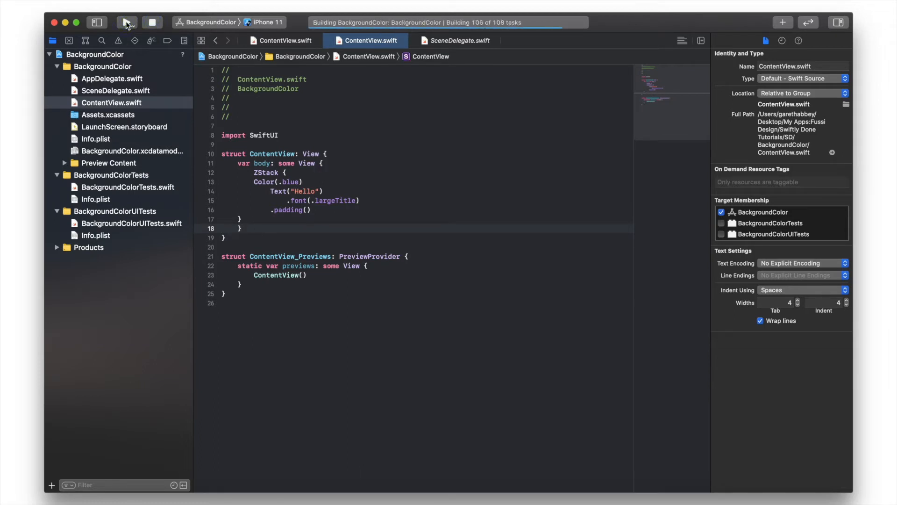
pyautogui.click(126, 23)
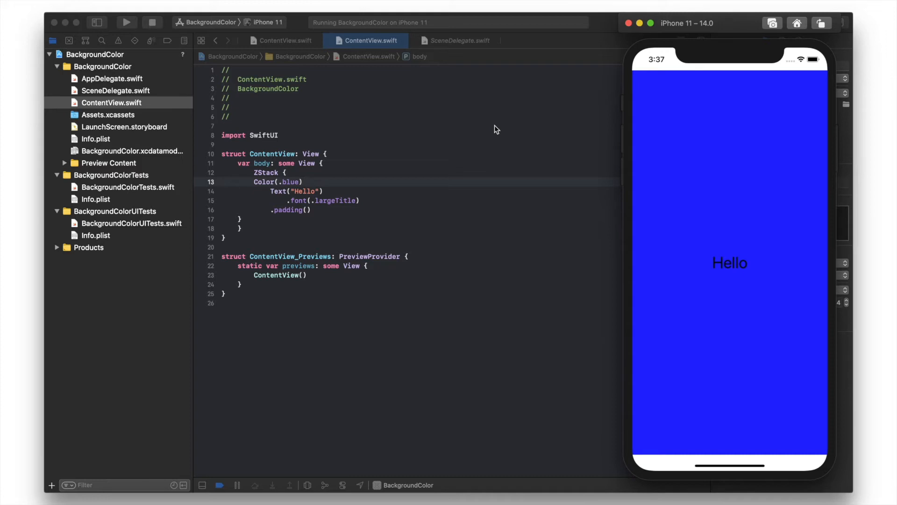
pyautogui.moveTo(666, 67)
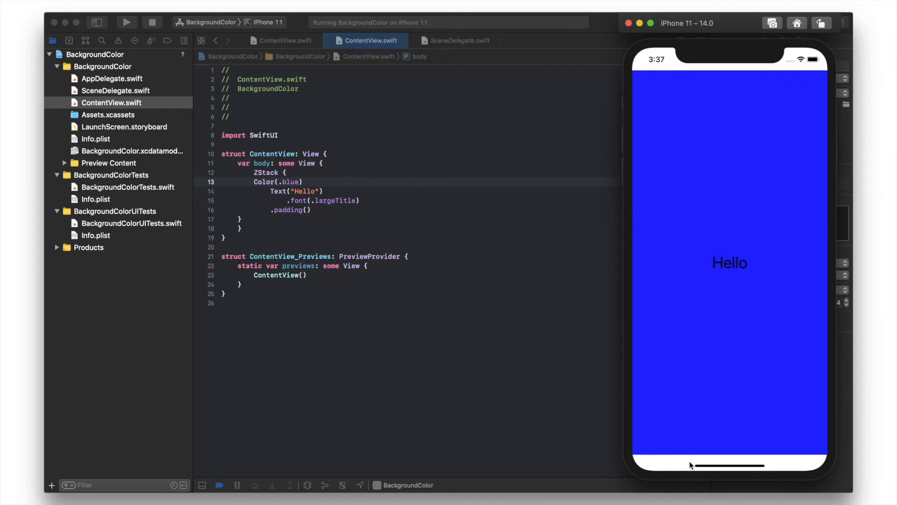
pyautogui.moveTo(345, 183)
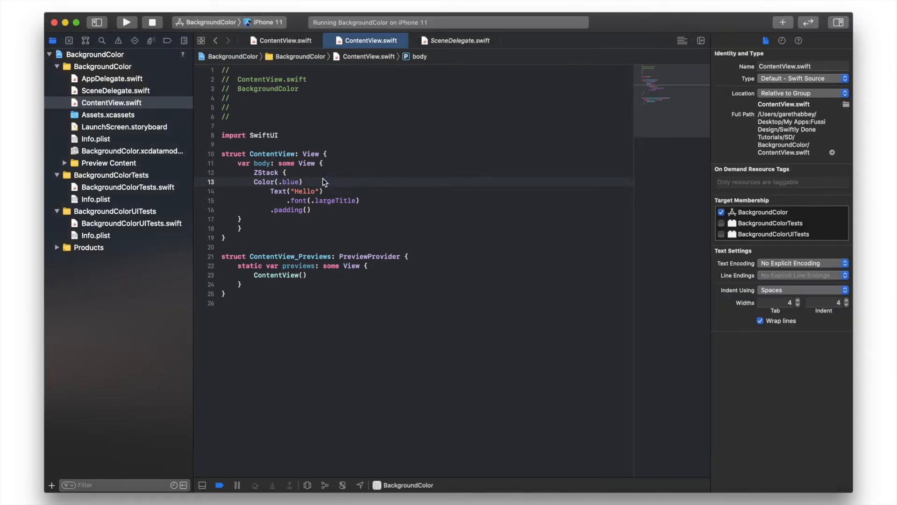
# Append .edgesIgnoringSafeArea(.all) to Color(.blue) and stop the running app.
pyautogui.write('.edgesIgnoringSafeArea(.')
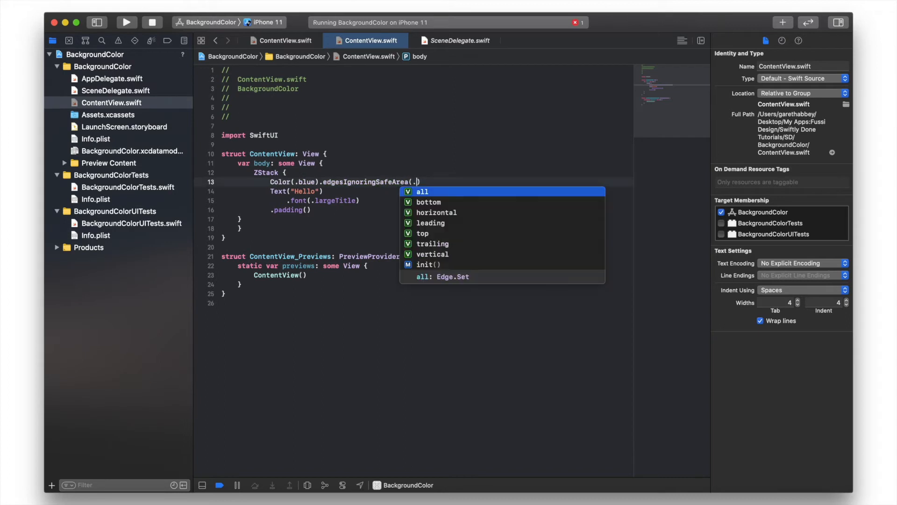
pyautogui.click(422, 190)
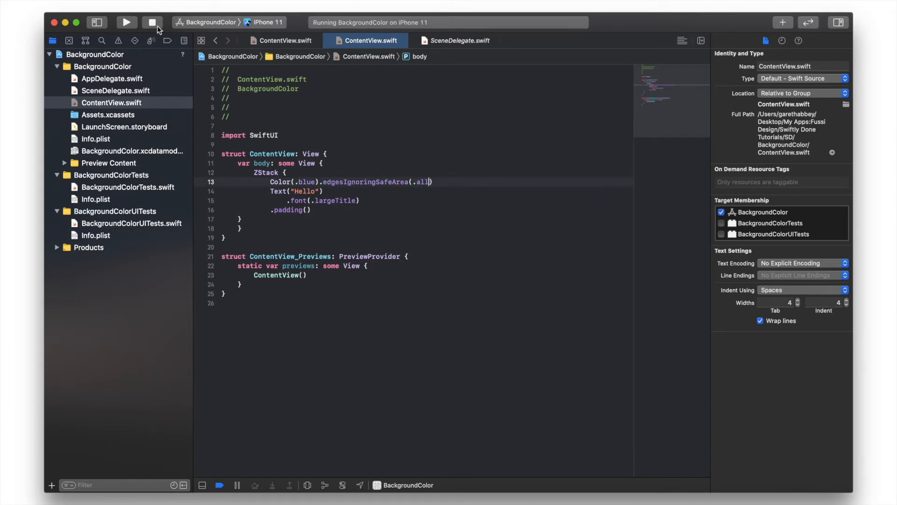
pyautogui.click(153, 22)
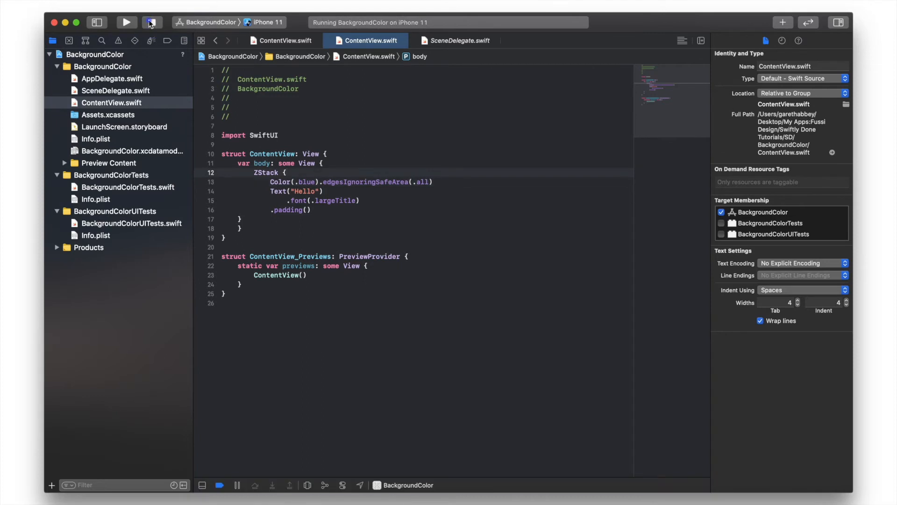
pyautogui.click(126, 23)
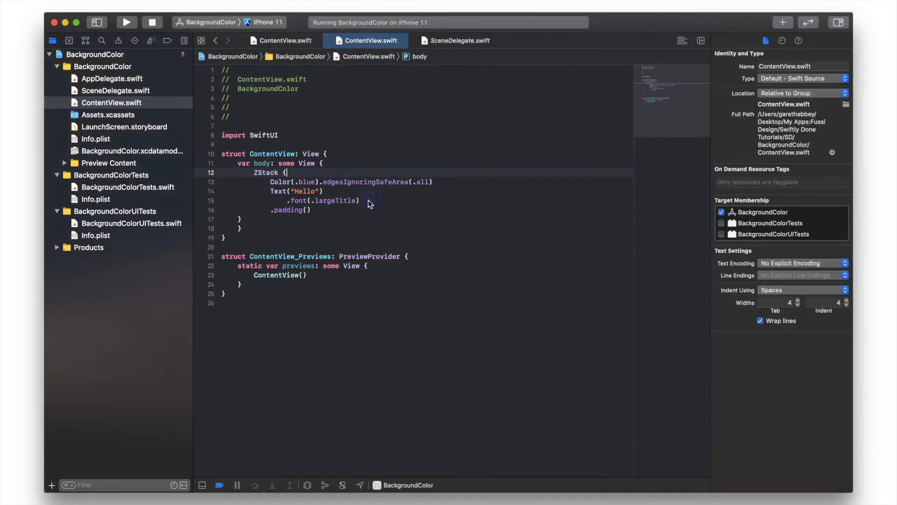
pyautogui.moveTo(363, 193)
pyautogui.write('.')
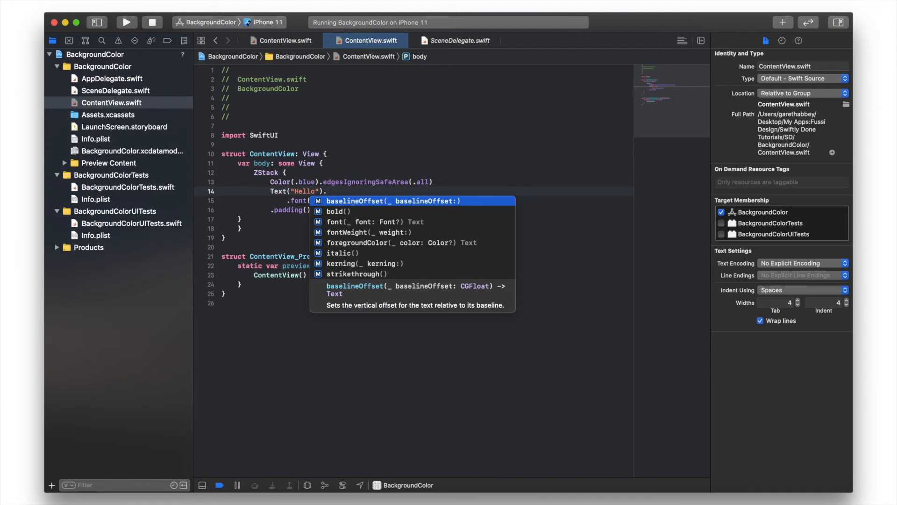
# Give Hello a .foregroundColor(.yellow) modifier and rebuild for the simulator.
pyautogui.write('foregroundColor(color: Color?')
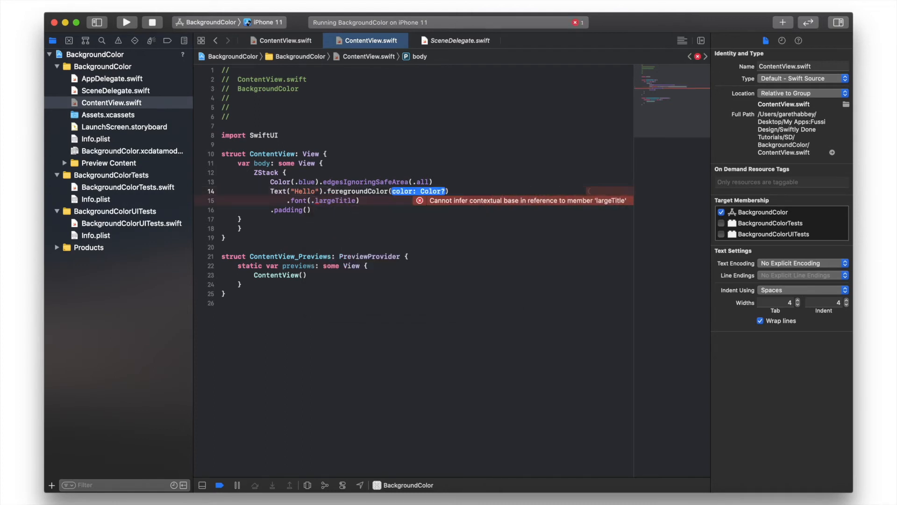
pyautogui.write('.yellow')
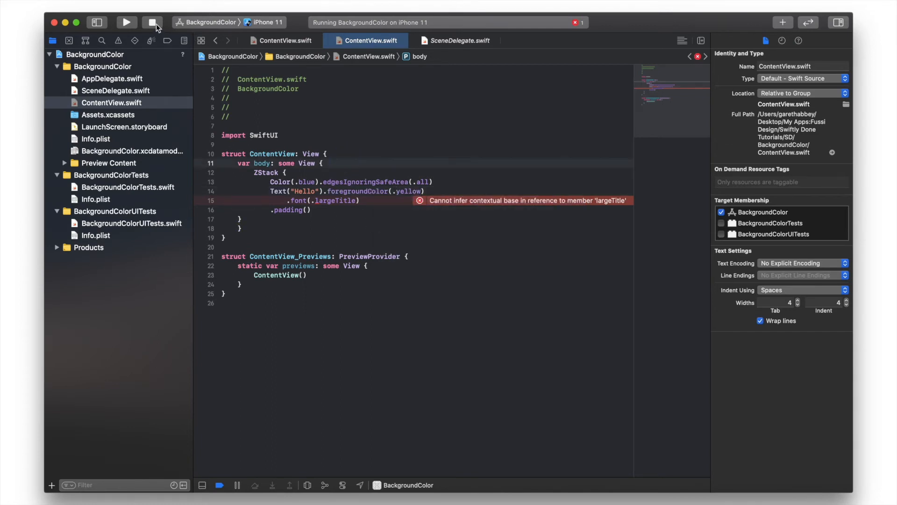
pyautogui.click(127, 23)
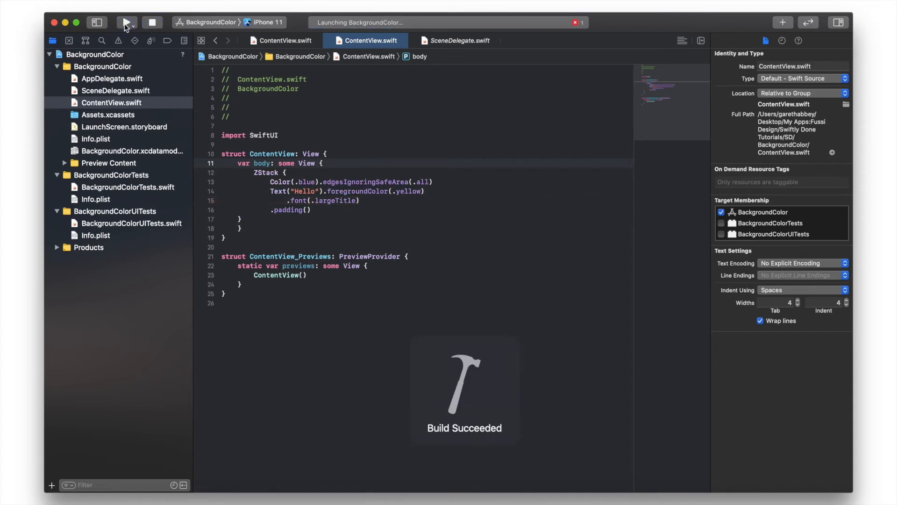
pyautogui.click(126, 22)
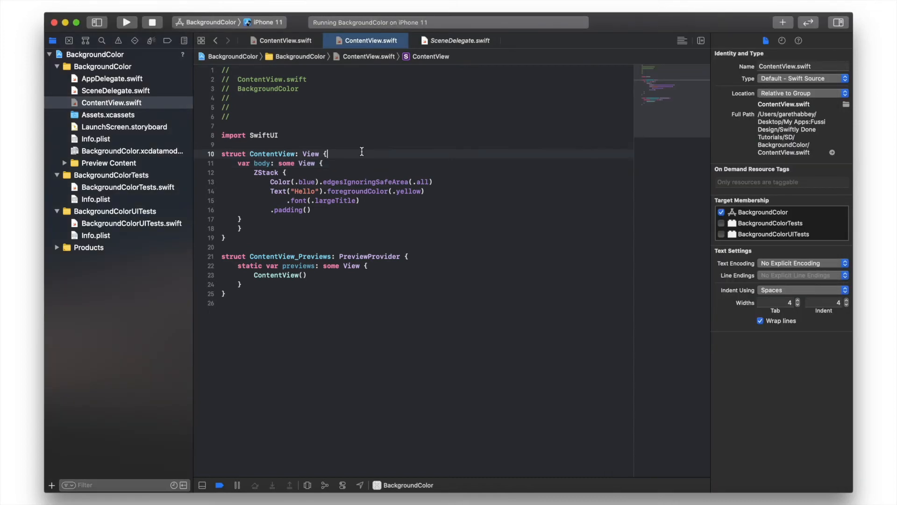
# Replace .blue in the background with a colour literal and bring up its chooser.
pyautogui.click(328, 154)
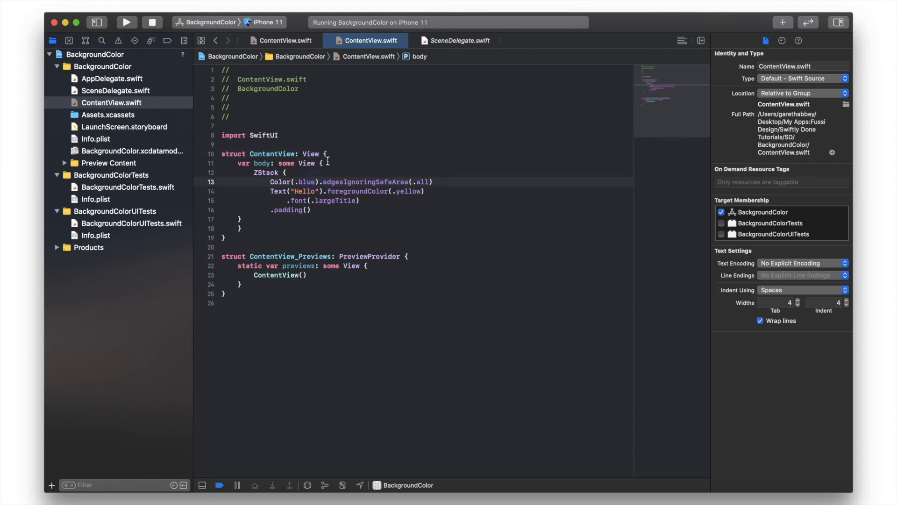
pyautogui.write('c')
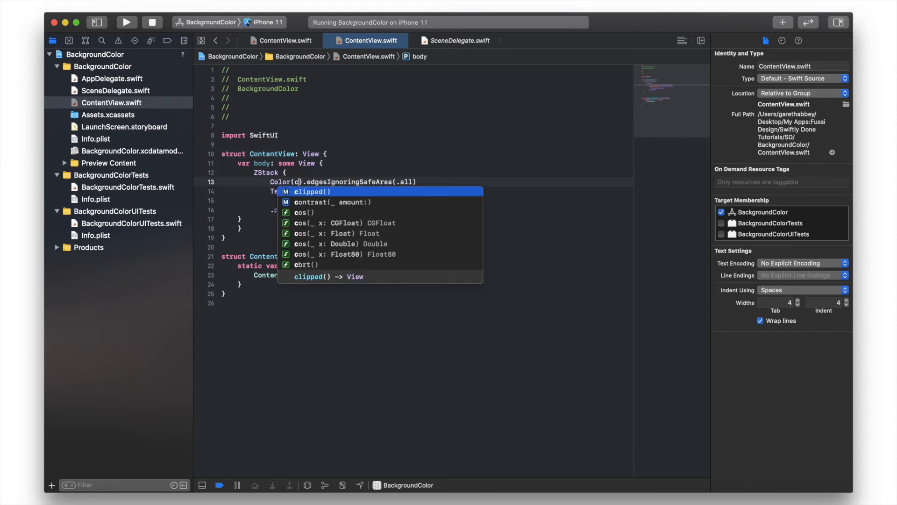
pyautogui.write('ol')
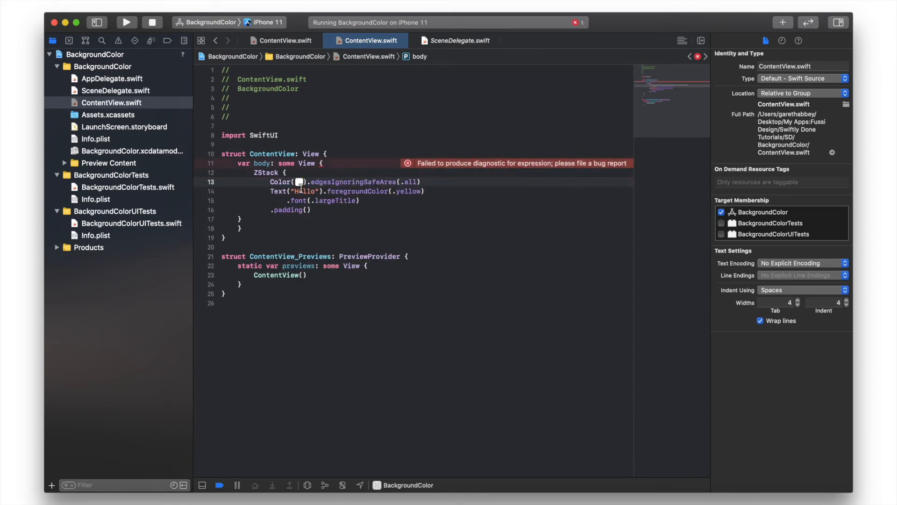
pyautogui.click(300, 182)
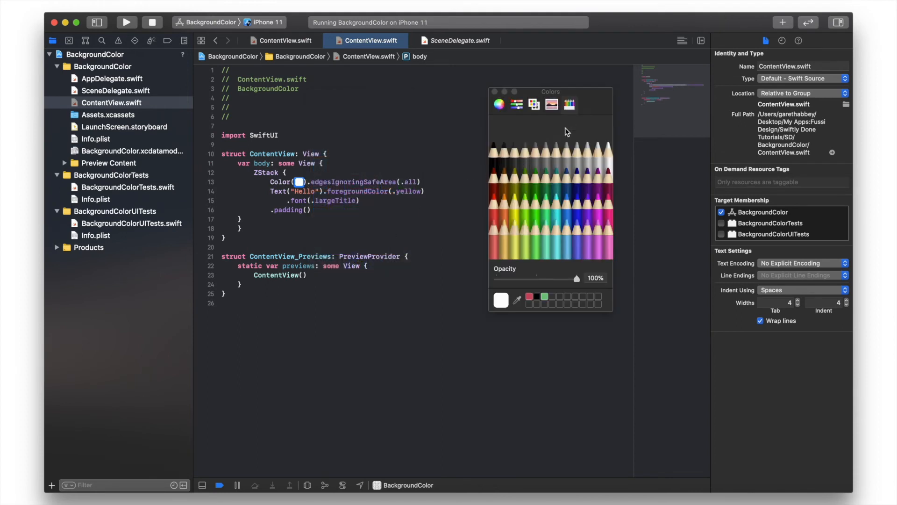
pyautogui.moveTo(521, 302)
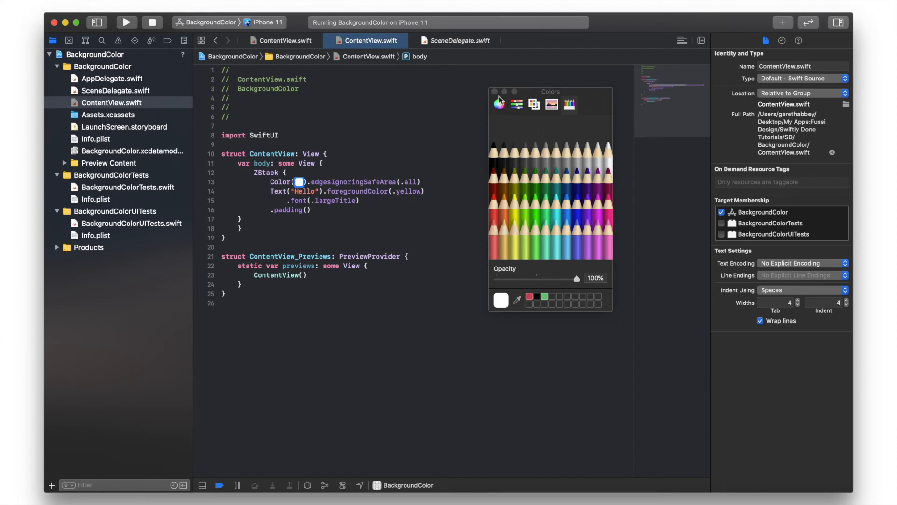
# Pick the Maraschino red crayon for the literal and run the app on full-screen red.
pyautogui.click(534, 104)
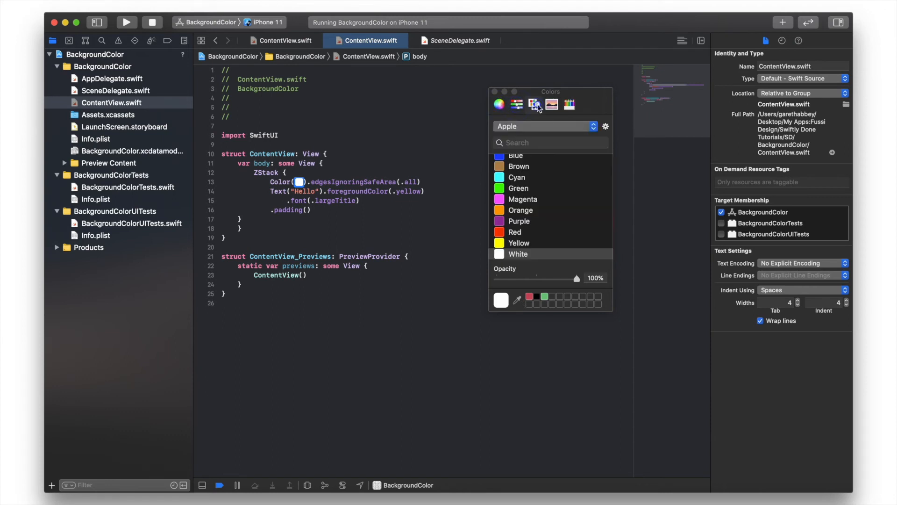
pyautogui.click(570, 104)
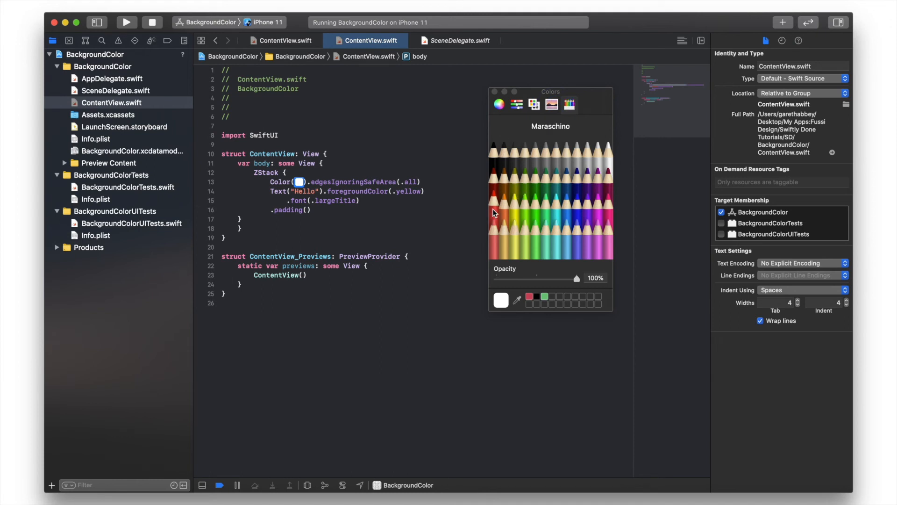
pyautogui.click(496, 200)
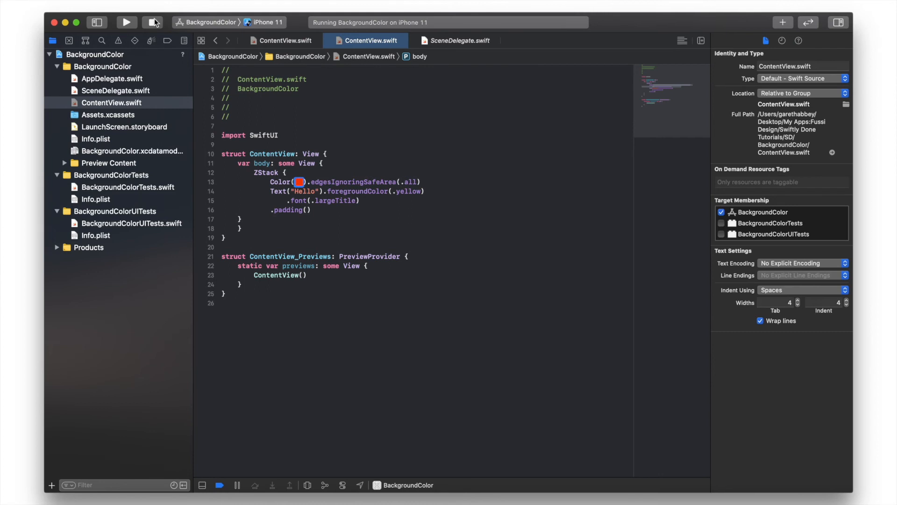
pyautogui.click(126, 23)
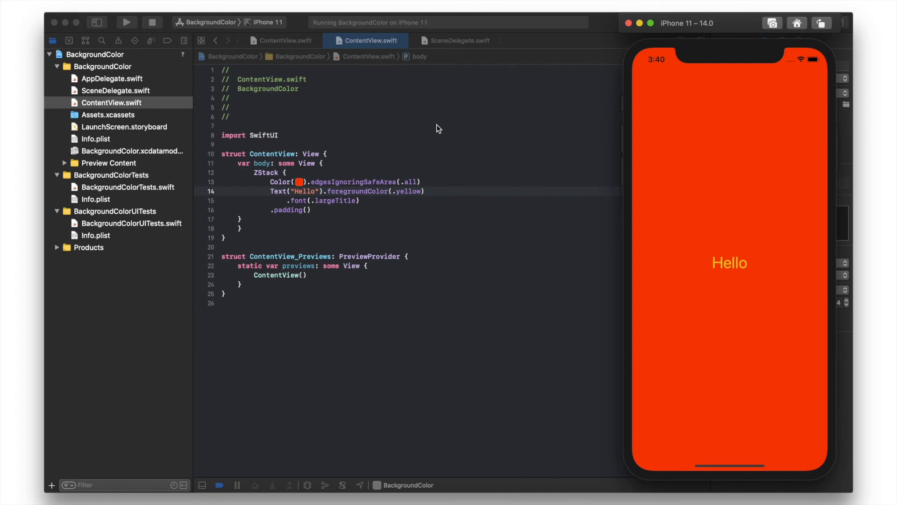
pyautogui.moveTo(426, 192)
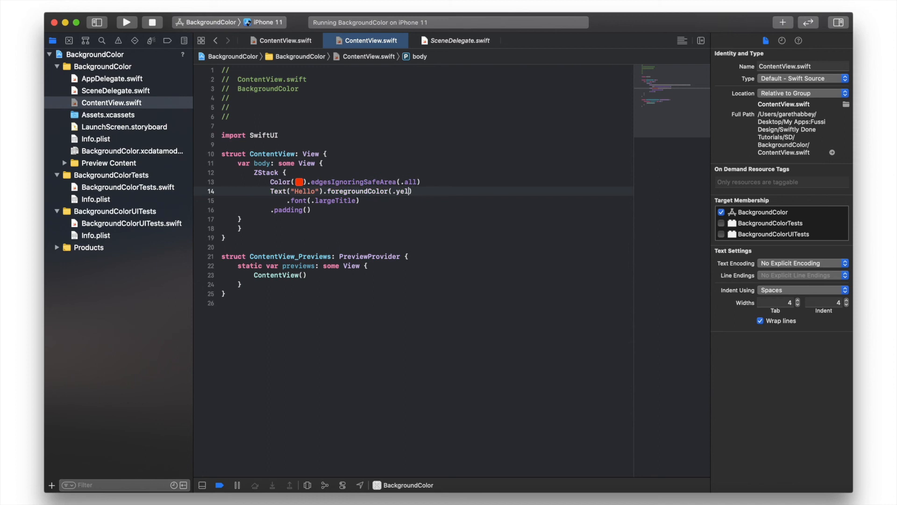
# Replace .yellow with a white colour literal for Hello and relaunch the app.
pyautogui.write('co')
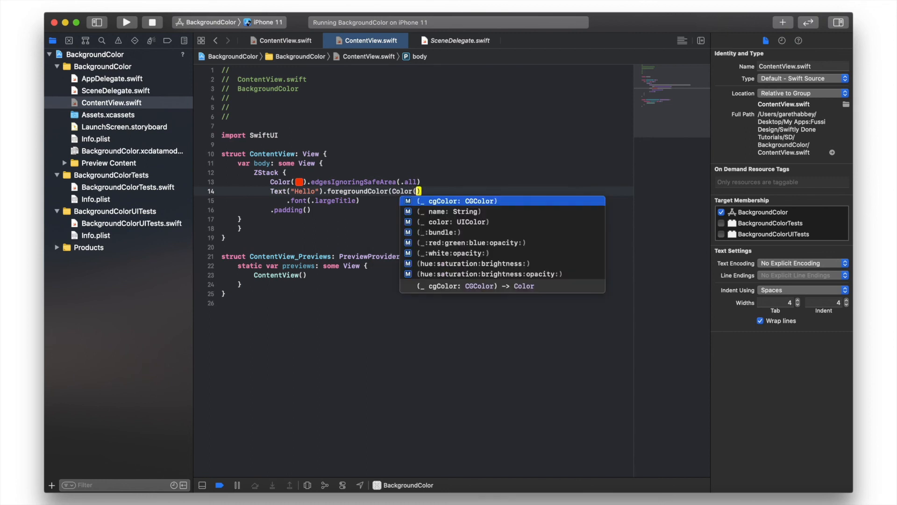
pyautogui.write('col')
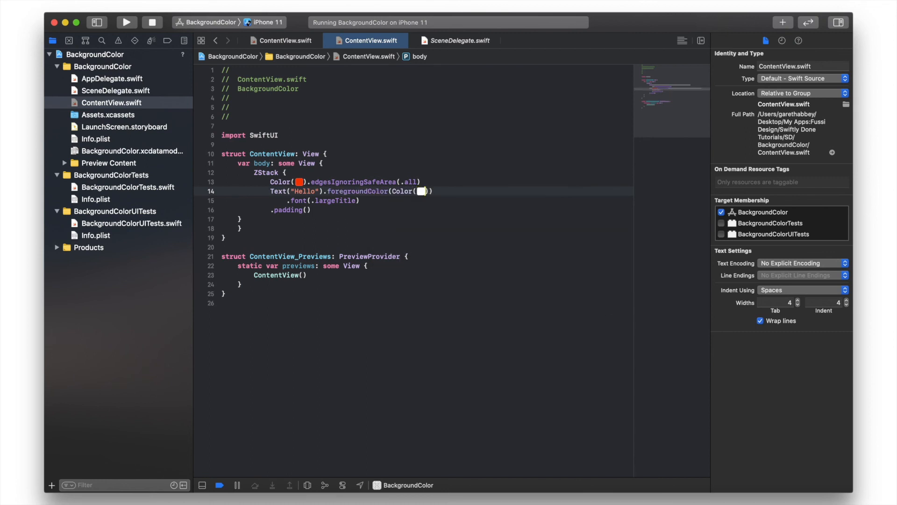
pyautogui.click(422, 191)
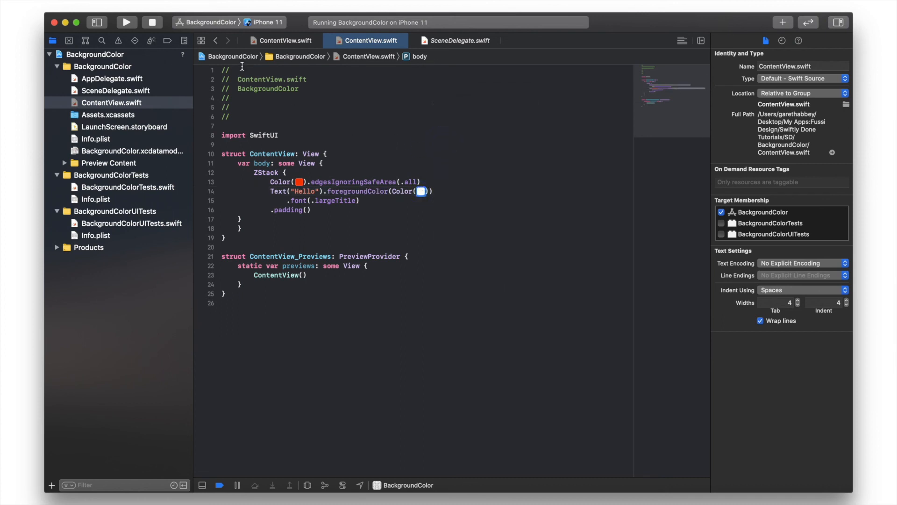
pyautogui.click(126, 23)
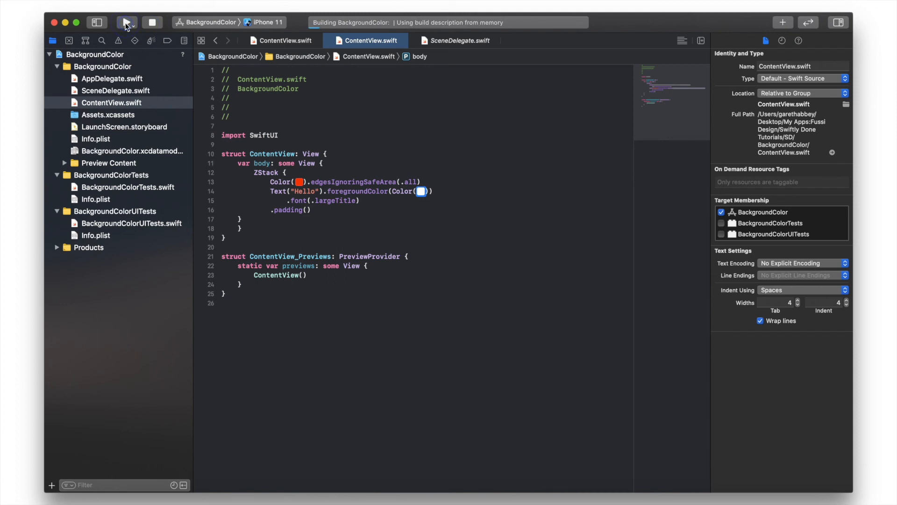
pyautogui.click(127, 23)
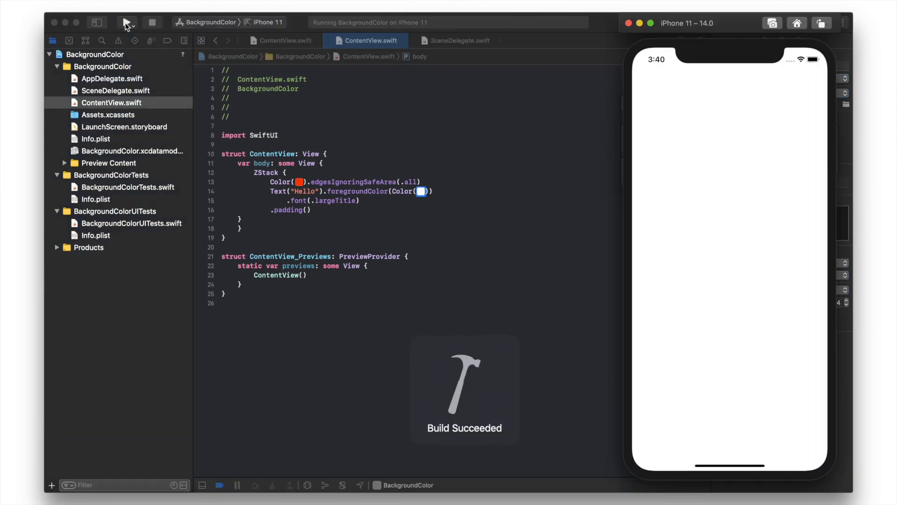